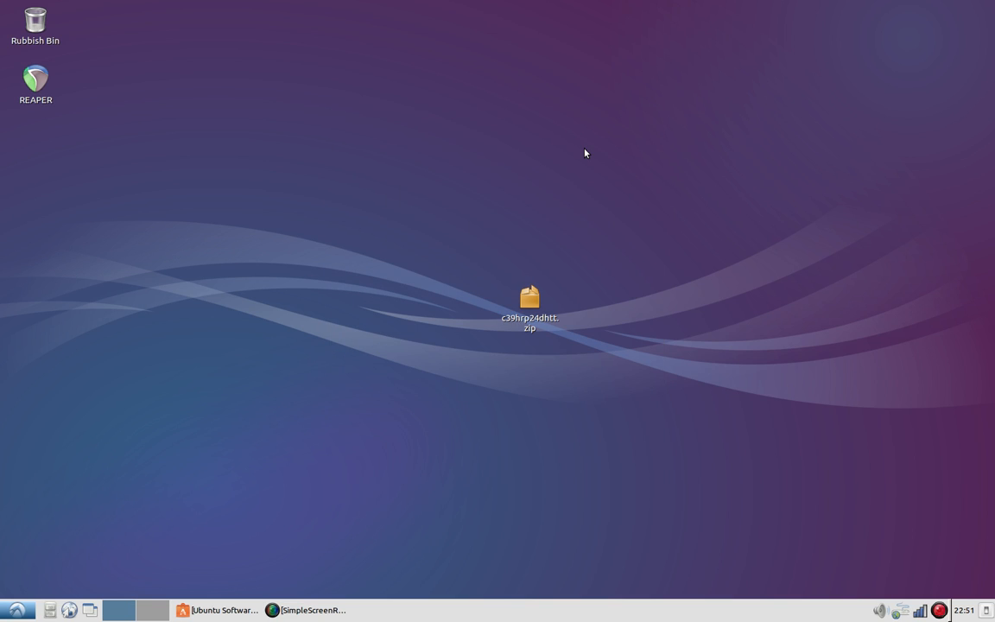
mouse_move(485, 404)
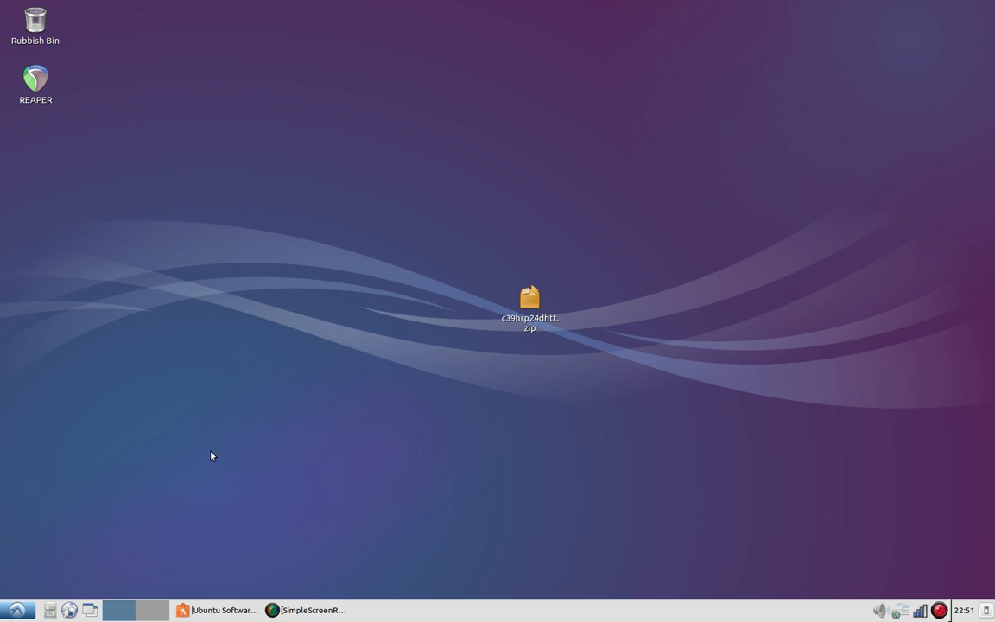
mouse_move(428, 449)
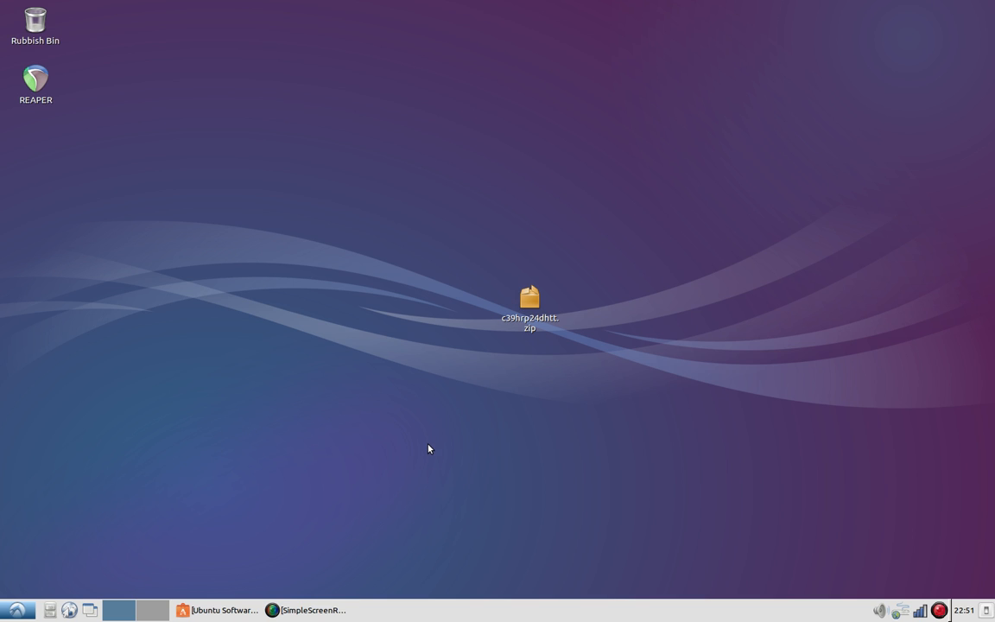
mouse_move(352, 392)
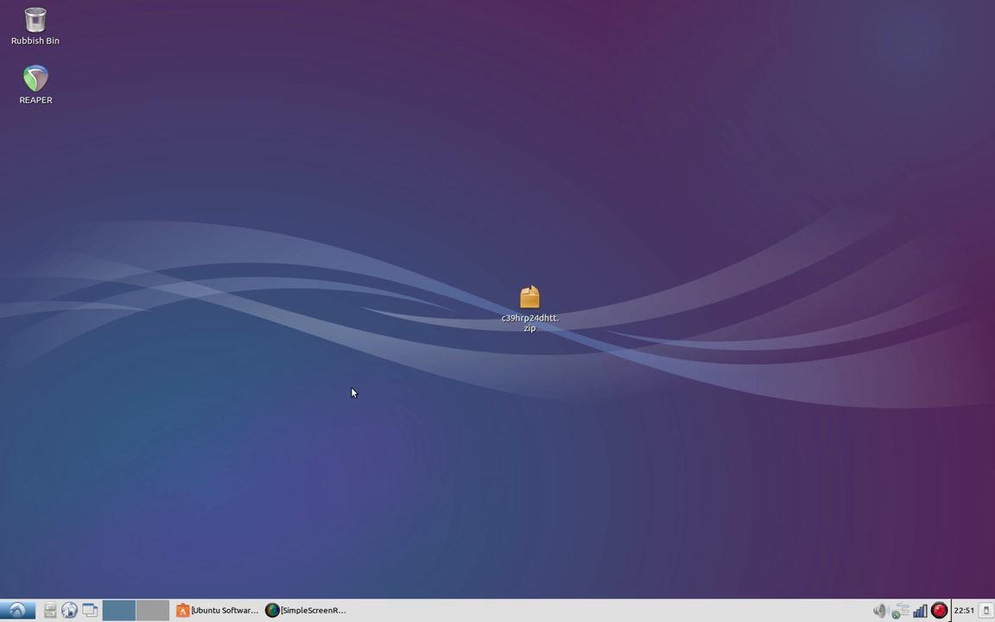
Extract the barcode .ttf from the desktop zip and drop it beside the archive
left_click(528, 293)
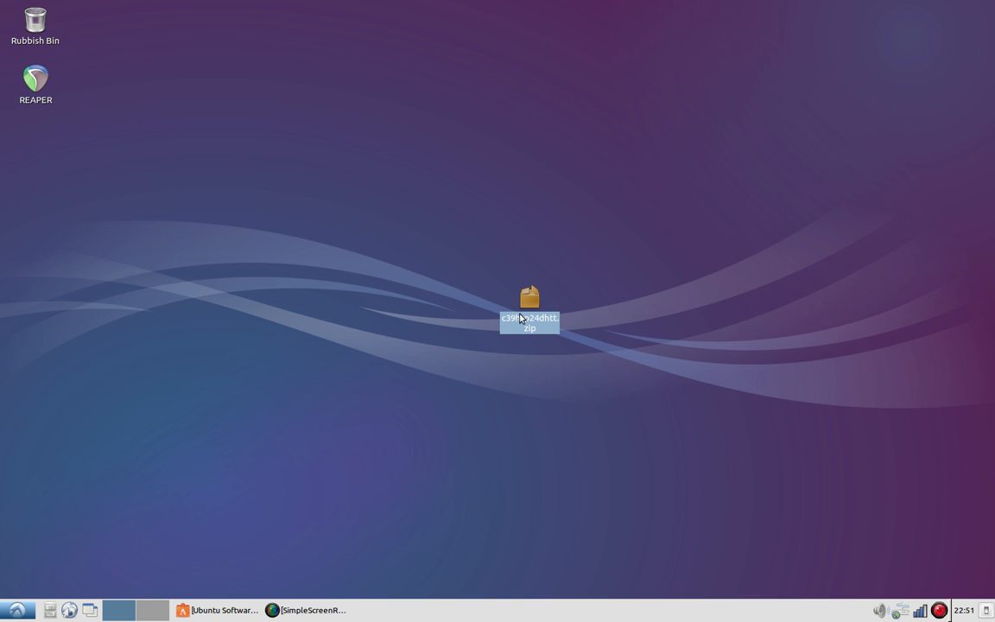
mouse_move(527, 302)
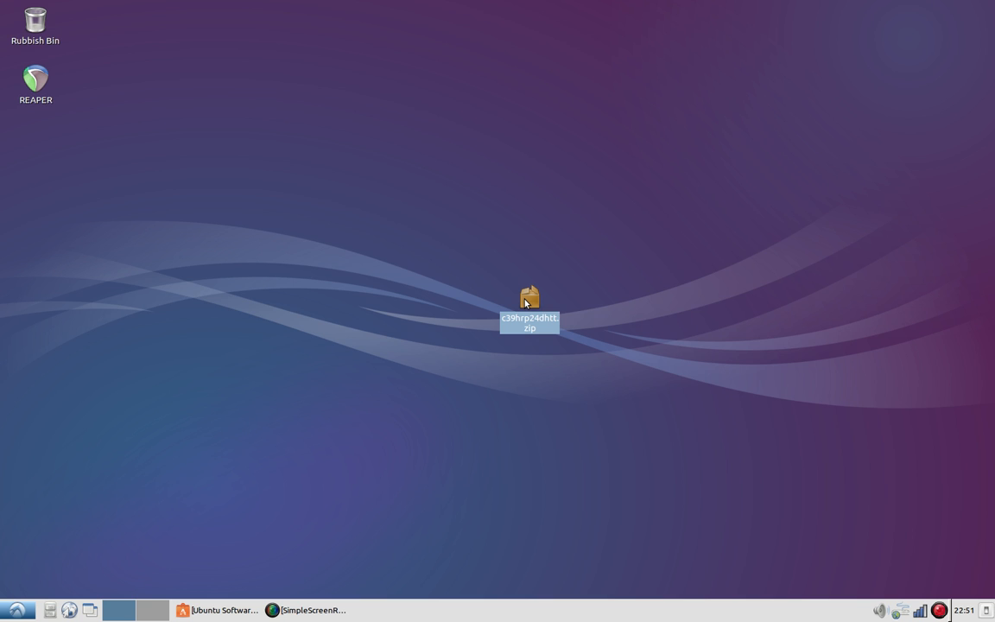
mouse_move(525, 300)
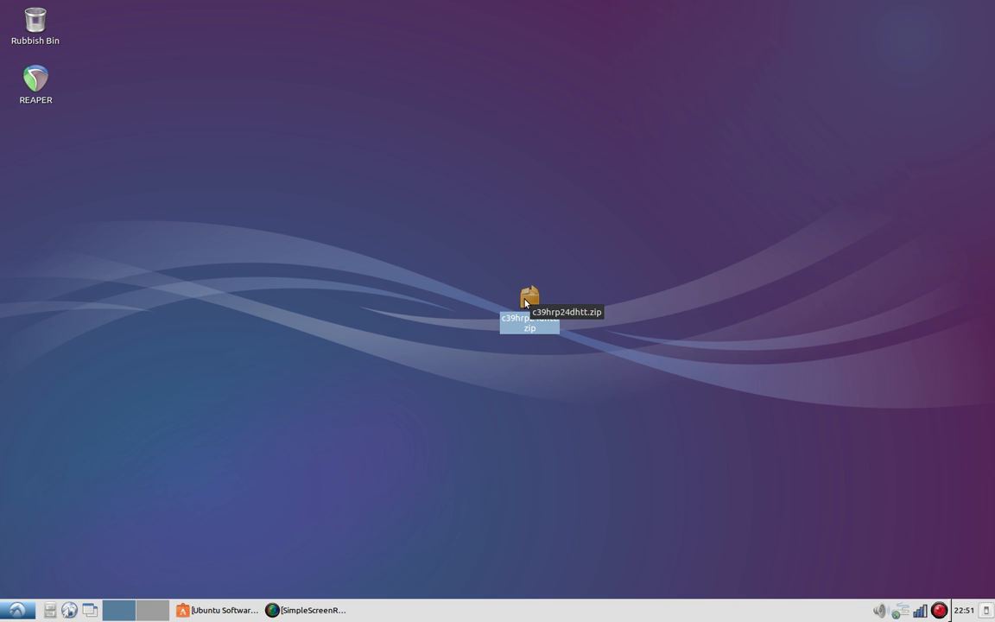
right_click(529, 294)
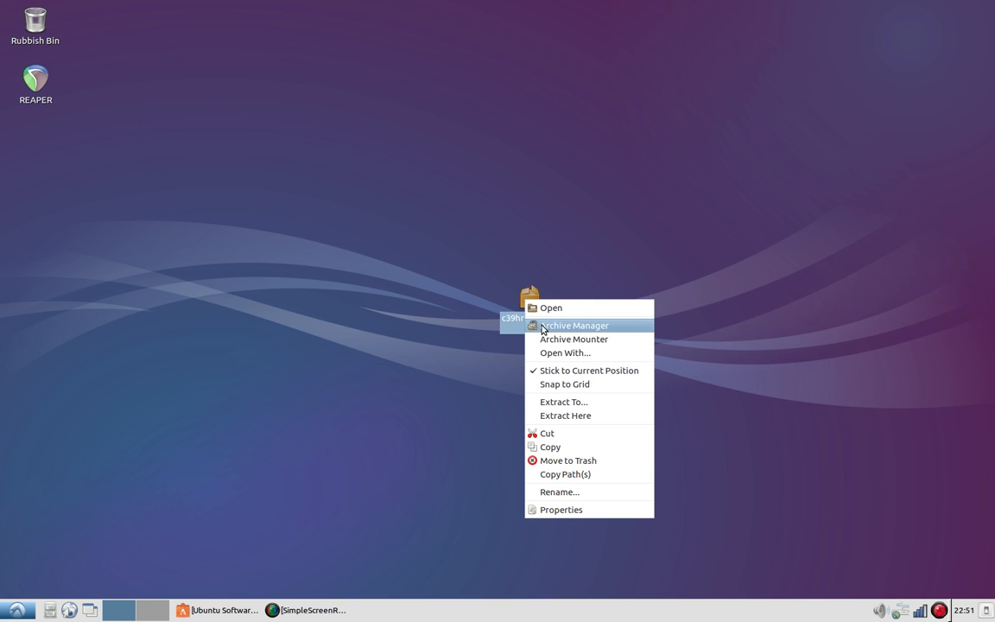
left_click(577, 325)
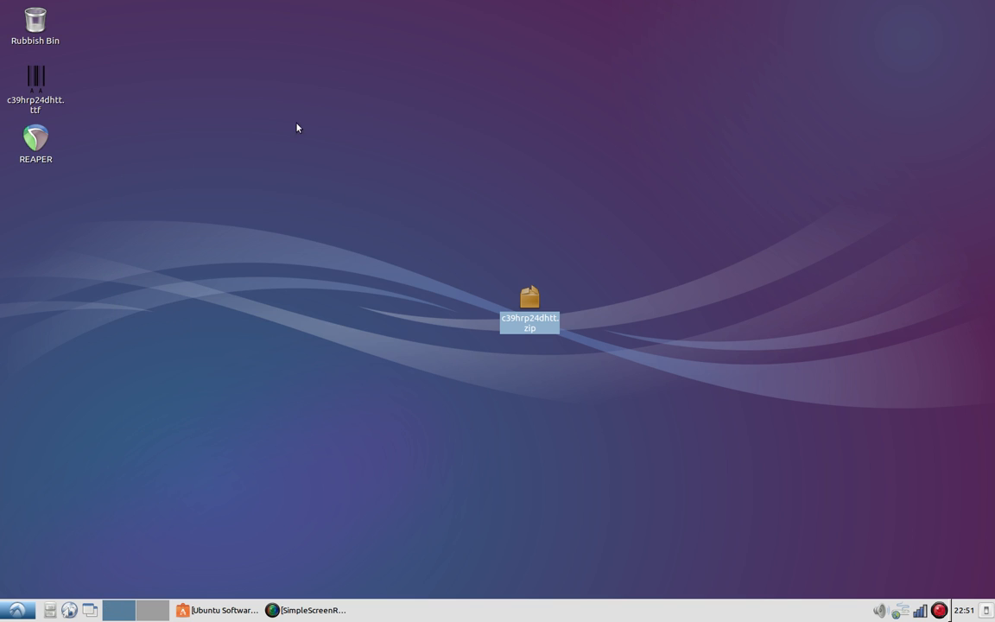
left_click_drag(34, 77, 394, 311)
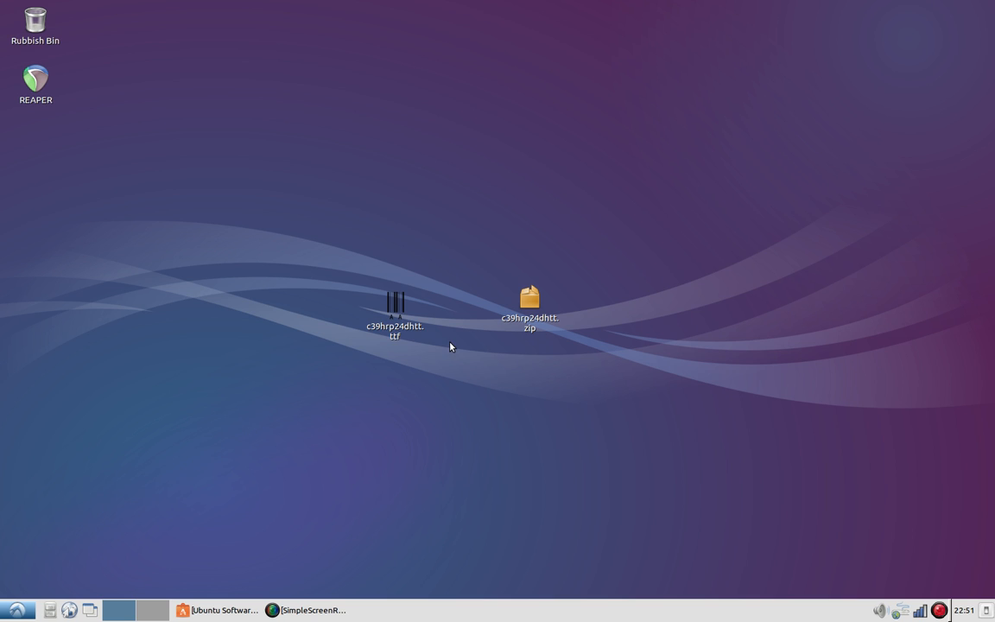
Dismiss the Ubuntu Software Centre detour, leaving the font file on the desktop
right_click(393, 307)
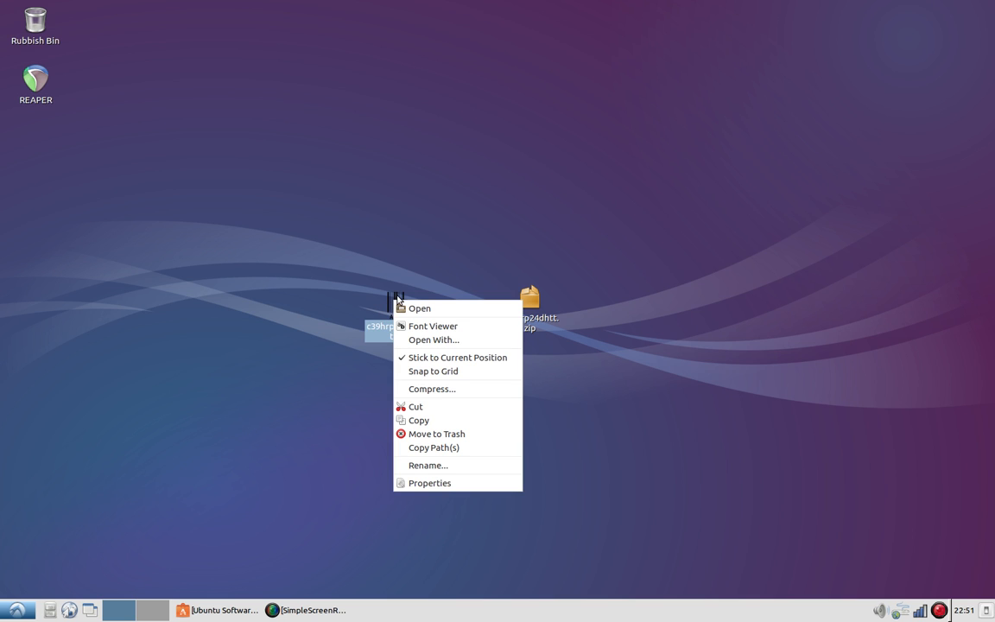
mouse_move(459, 325)
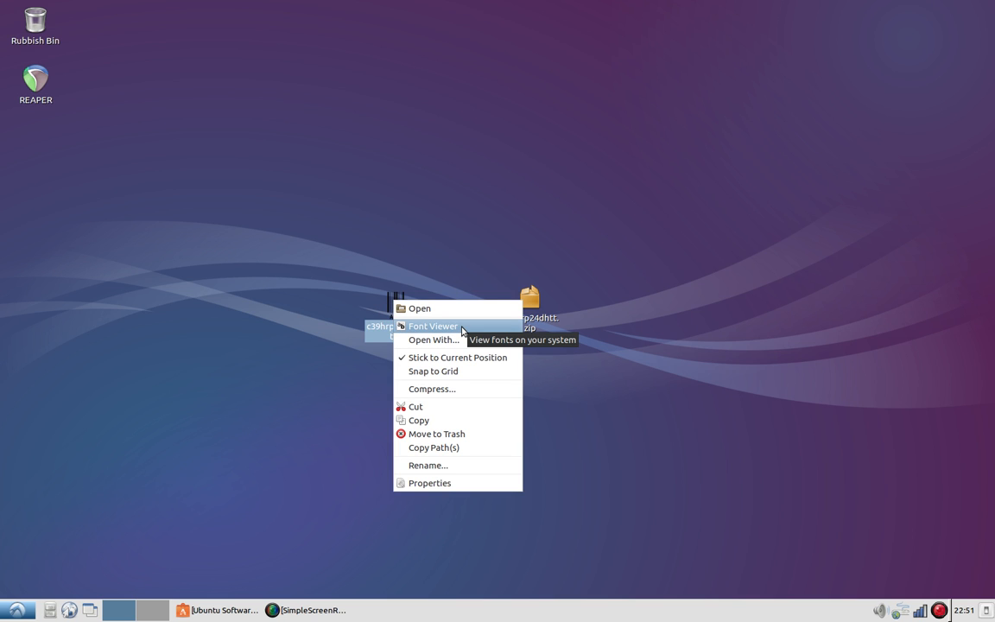
mouse_move(446, 278)
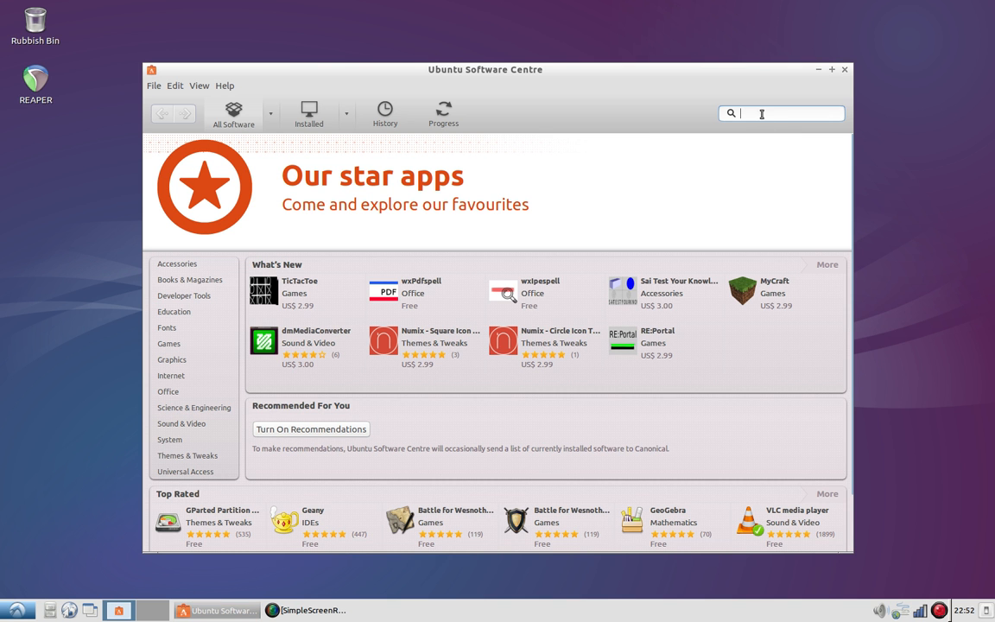
type("fo")
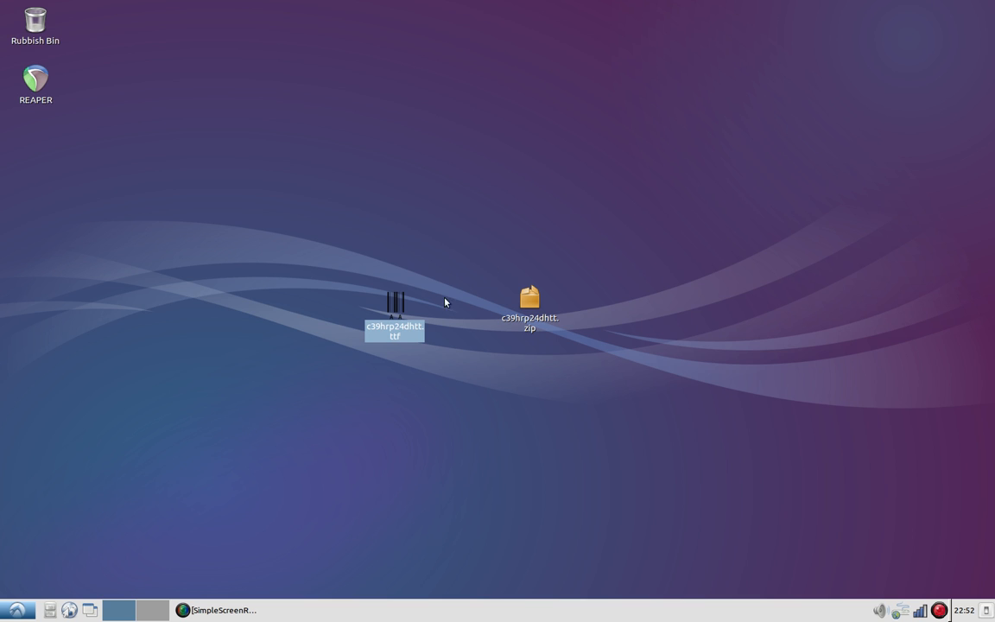
Install the barcode font through Font Viewer until Install reads Installed, then close it
right_click(394, 311)
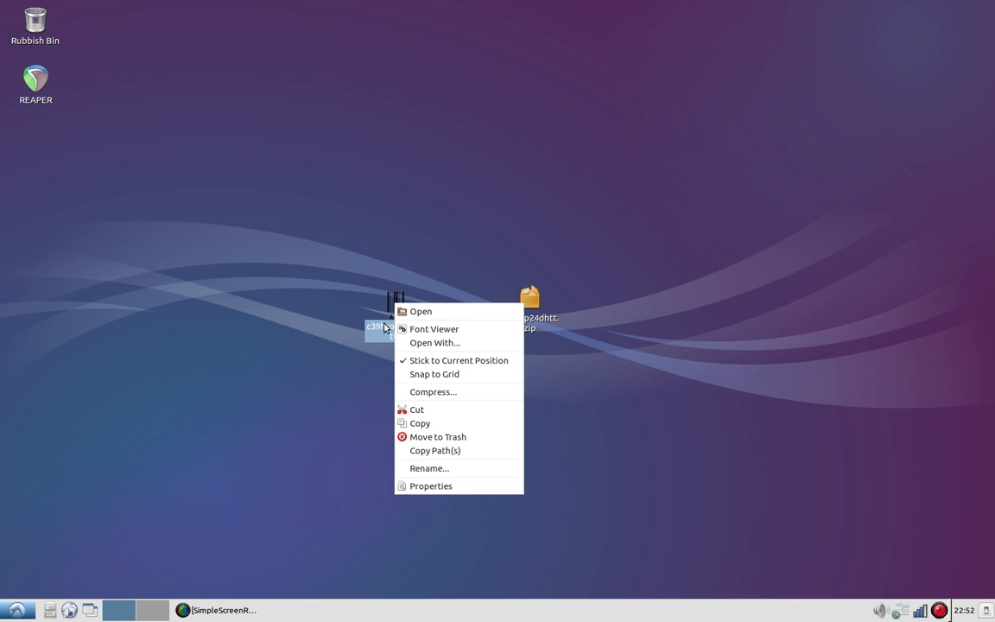
left_click(433, 328)
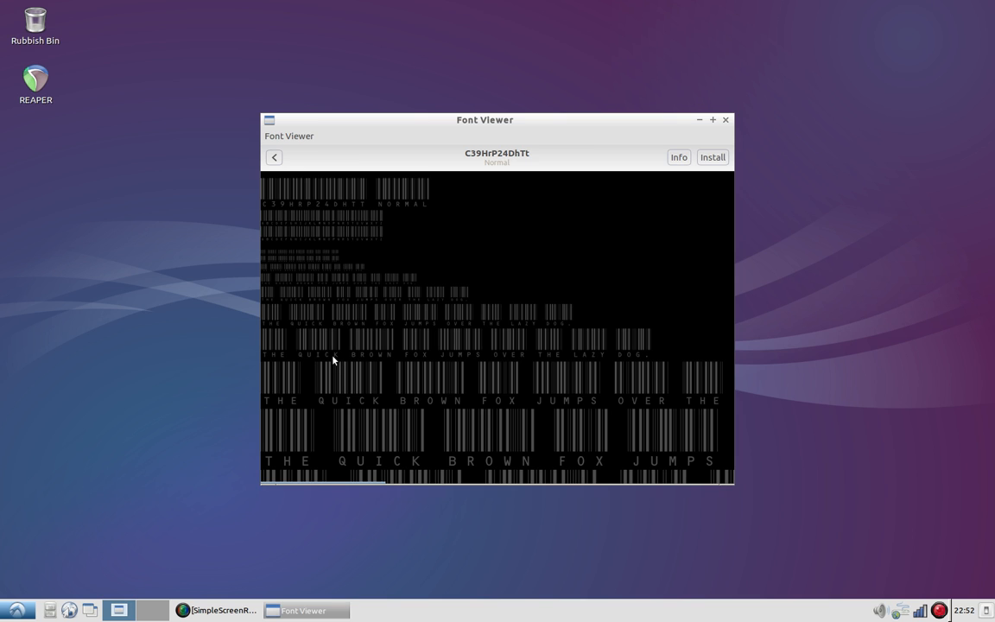
mouse_move(459, 123)
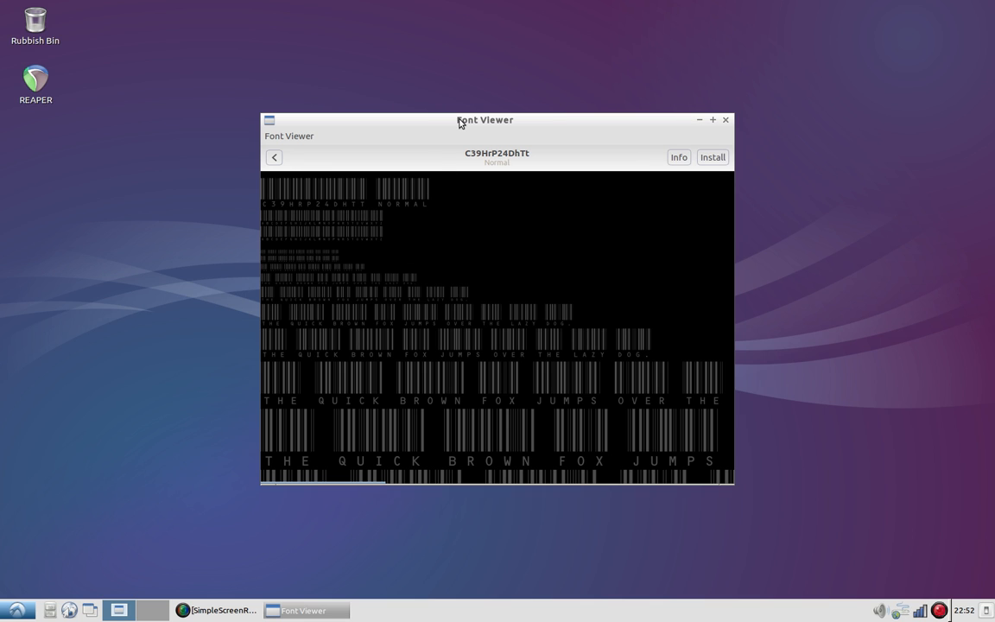
left_click_drag(485, 119, 520, 135)
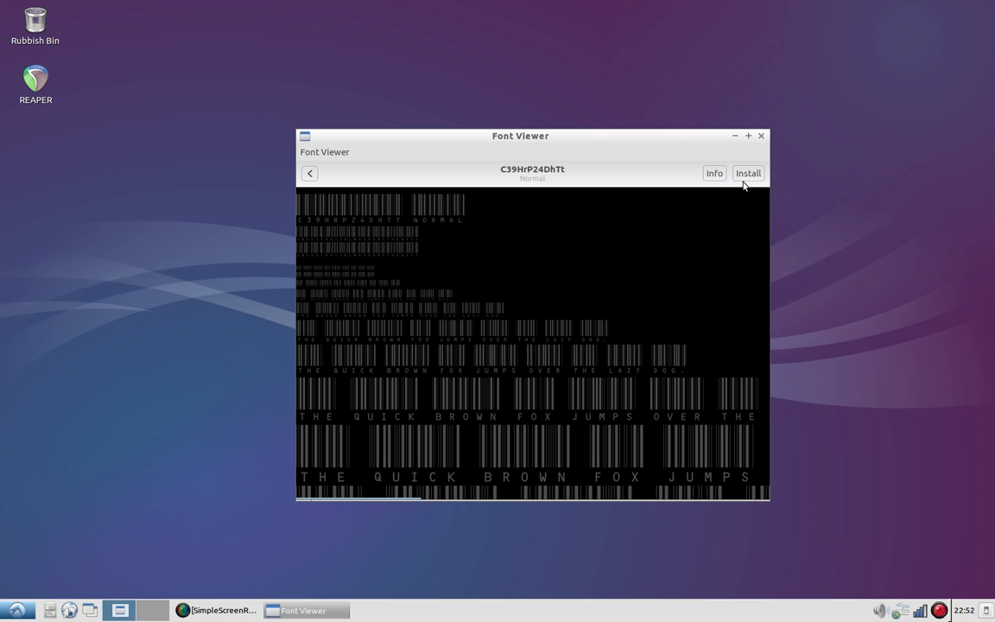
mouse_move(723, 206)
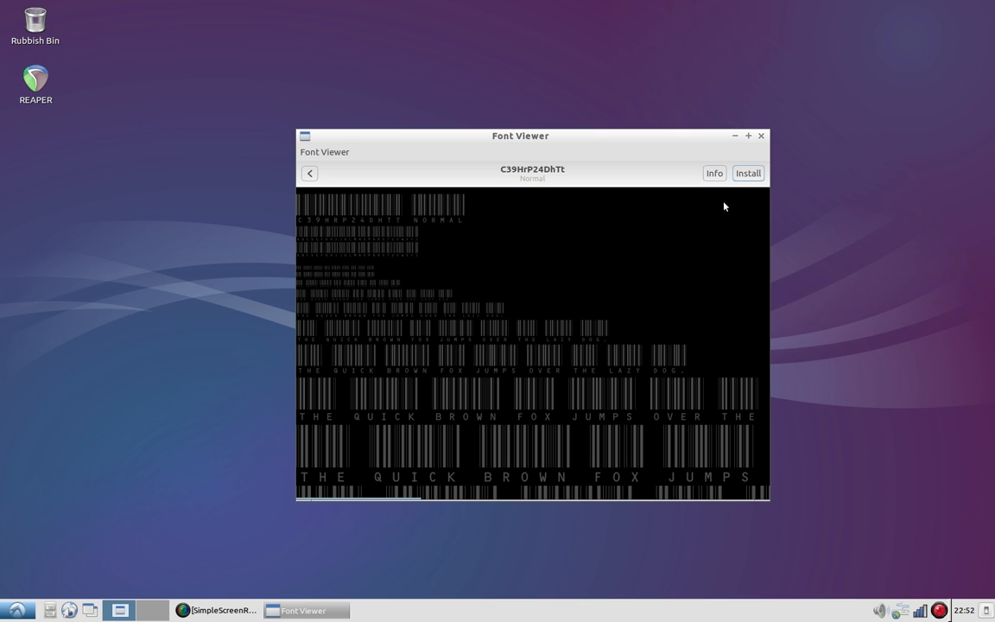
mouse_move(687, 248)
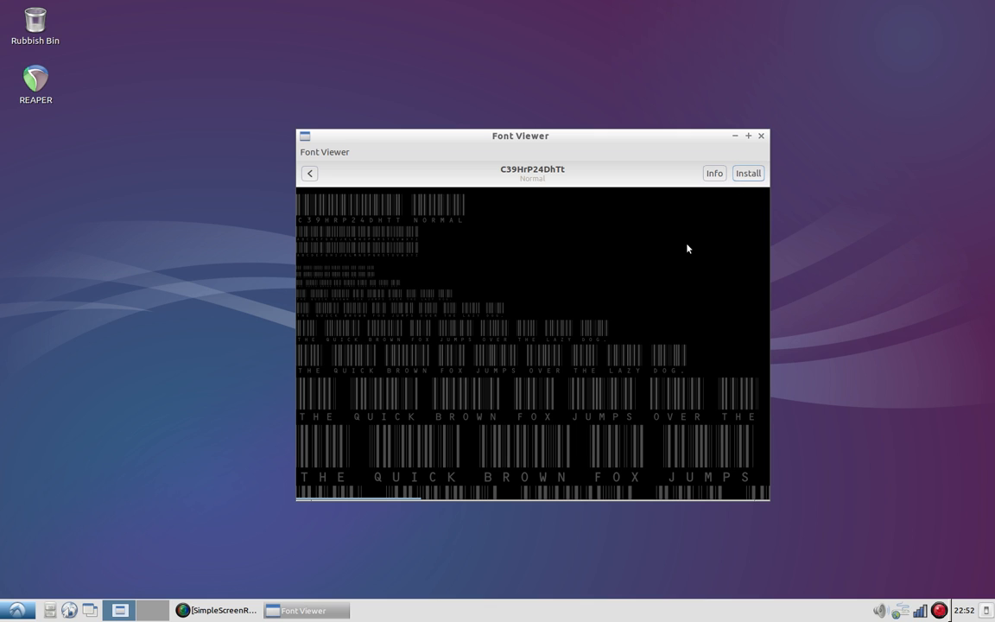
left_click(746, 173)
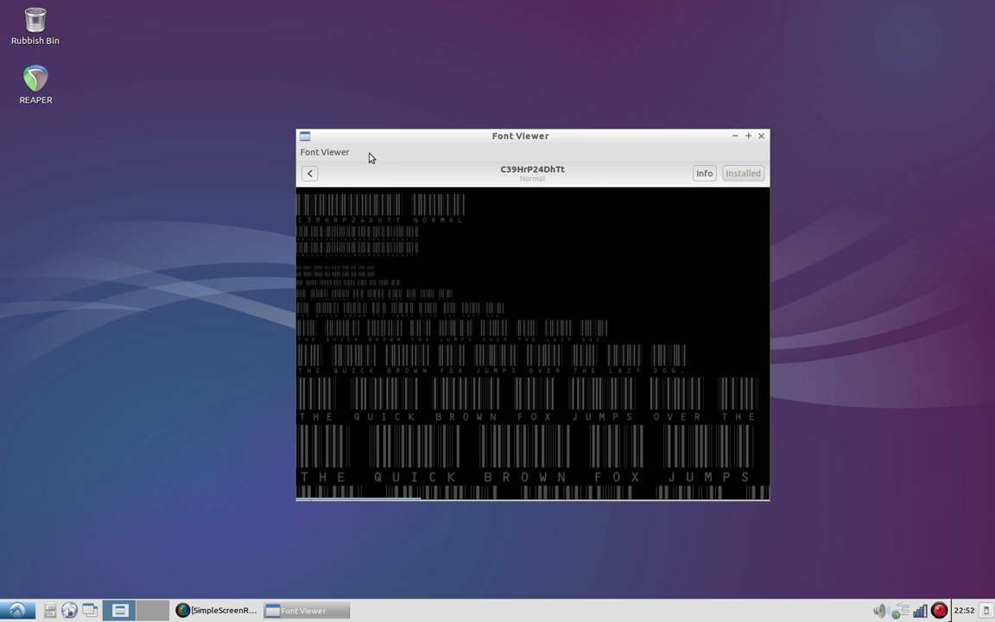
left_click_drag(518, 135, 491, 121)
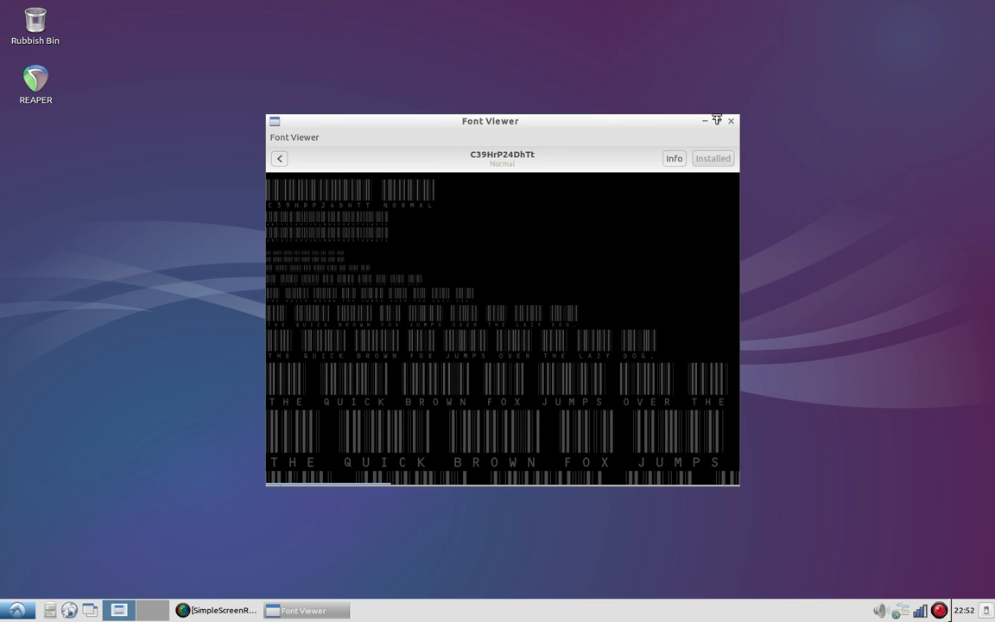
left_click(730, 121)
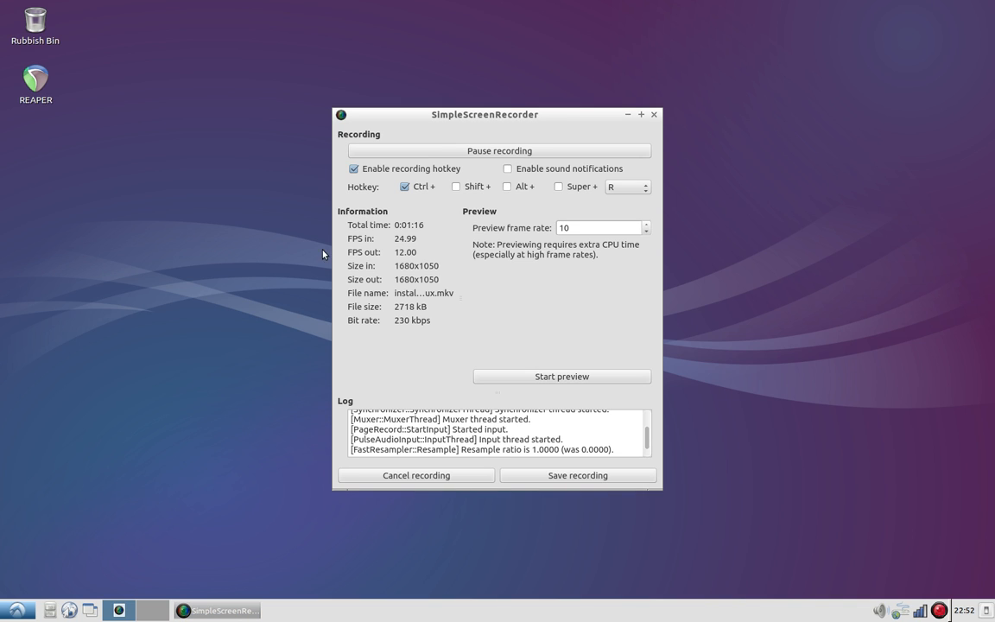
mouse_move(494, 452)
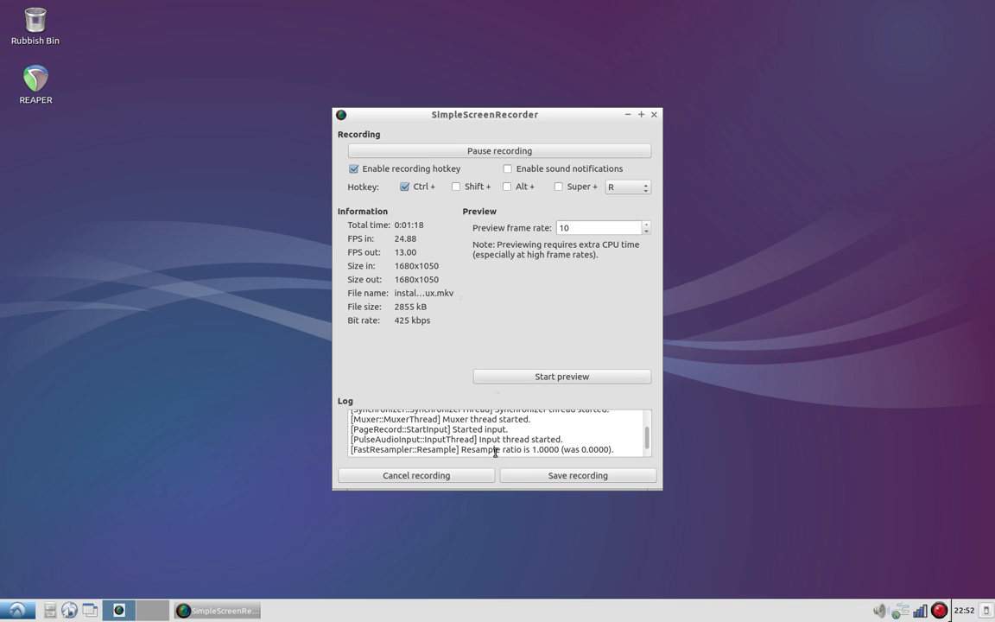